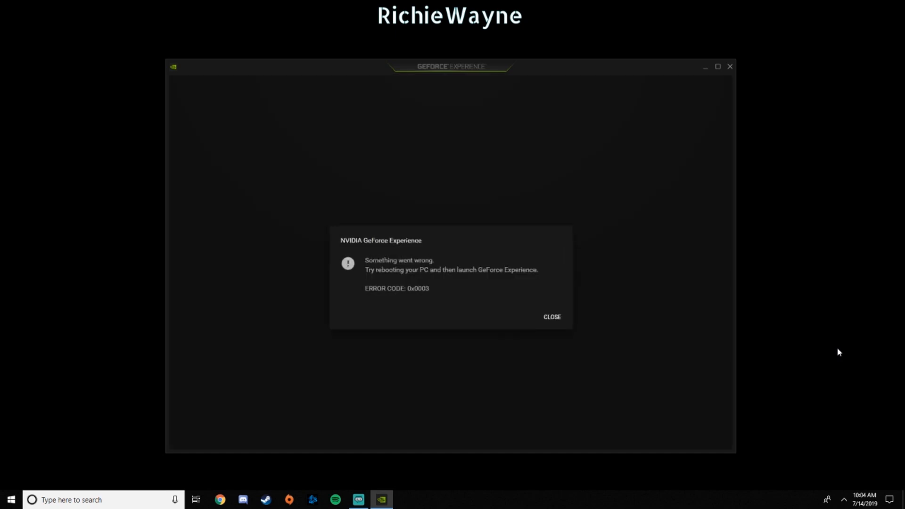
pyautogui.moveTo(437, 247)
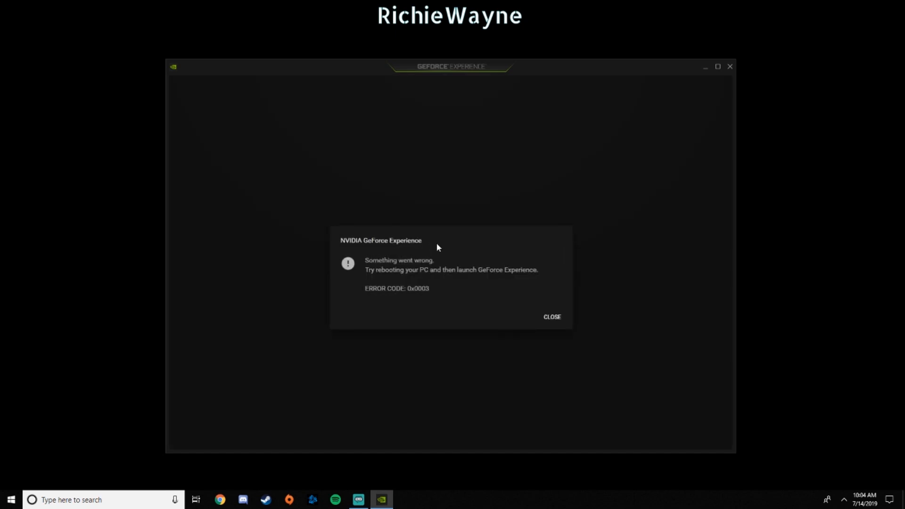
pyautogui.moveTo(452, 282)
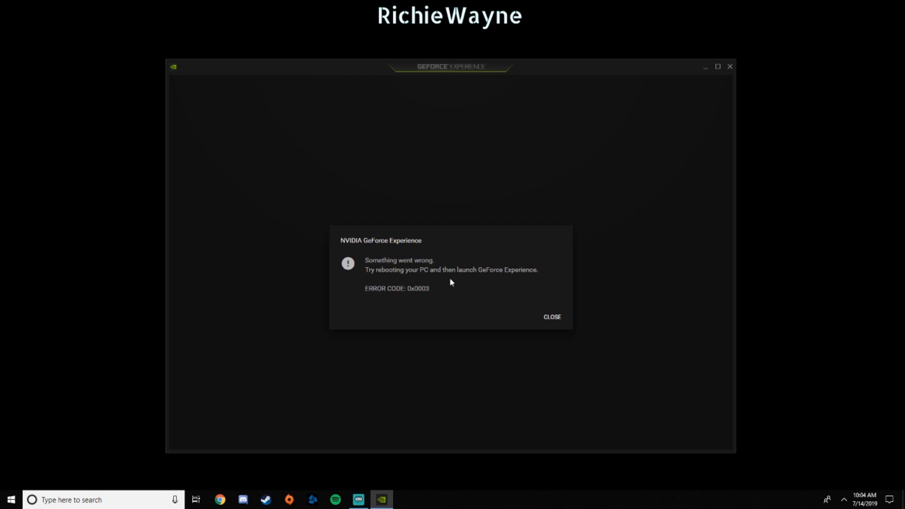
pyautogui.moveTo(415, 292)
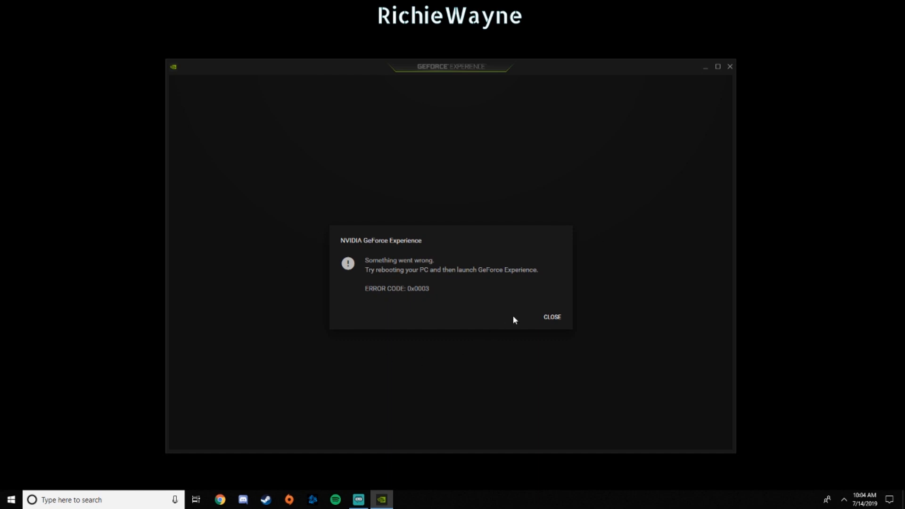
pyautogui.moveTo(435, 277)
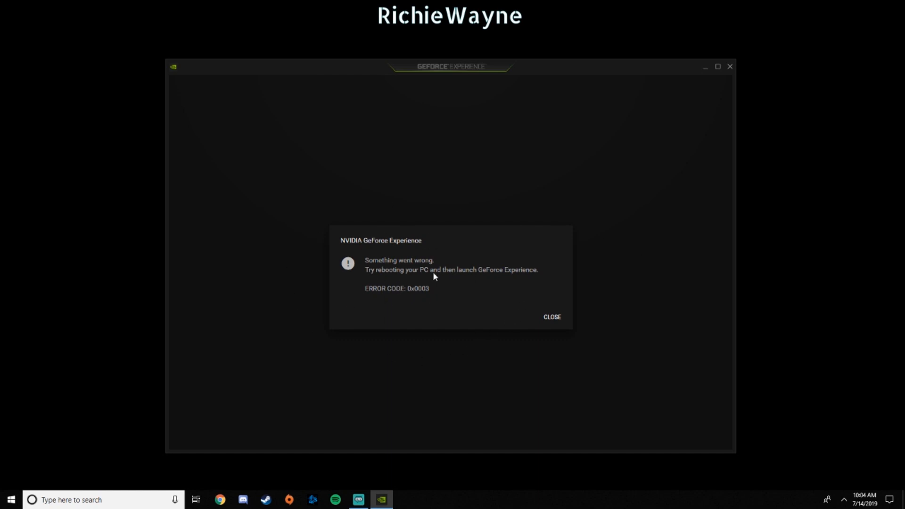
pyautogui.moveTo(369, 290)
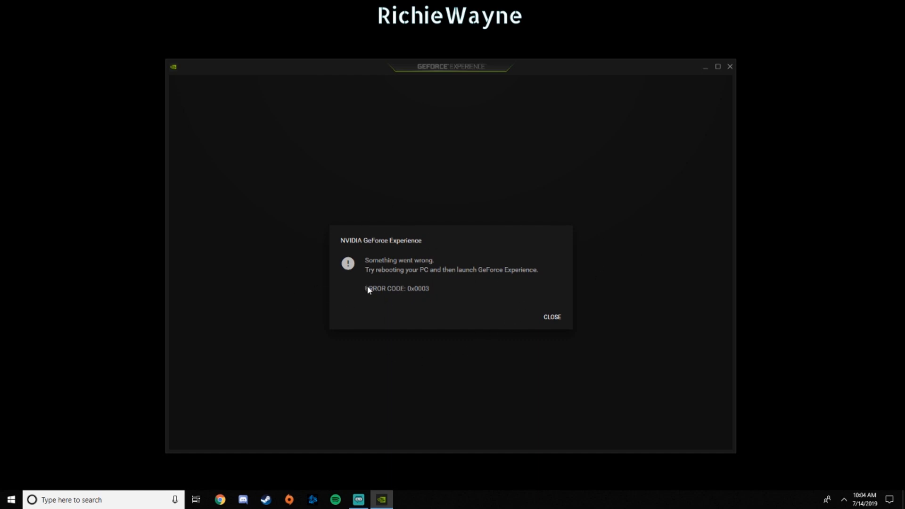
pyautogui.moveTo(551, 317)
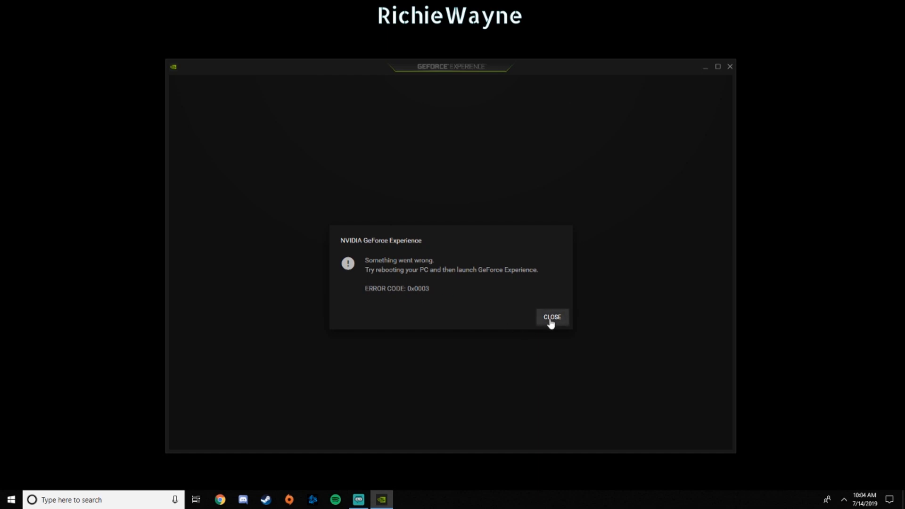
# Close the GeForce error and launch services.msc from the Run dialog.
pyautogui.click(87, 500)
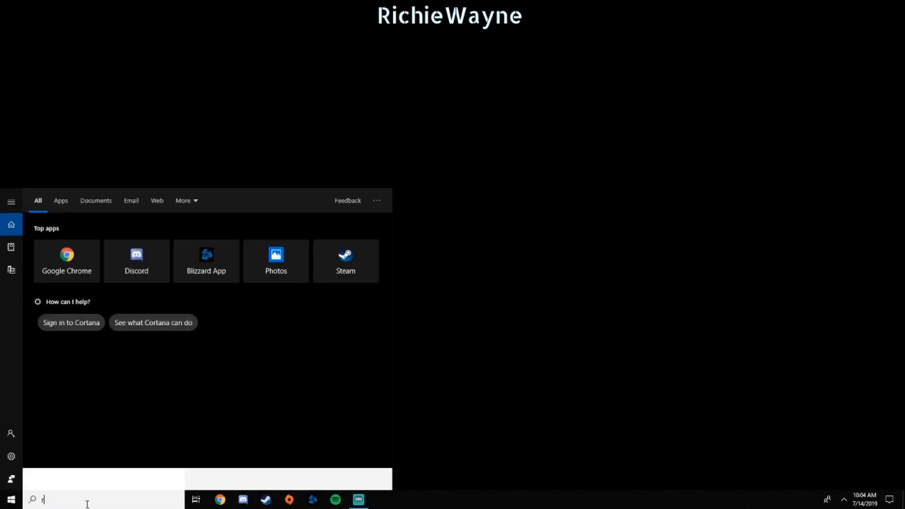
pyautogui.write('u')
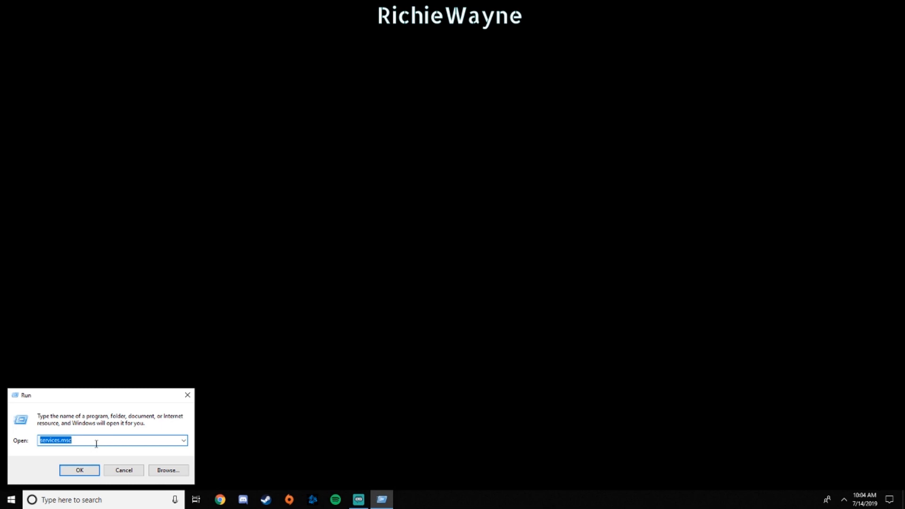
pyautogui.click(79, 470)
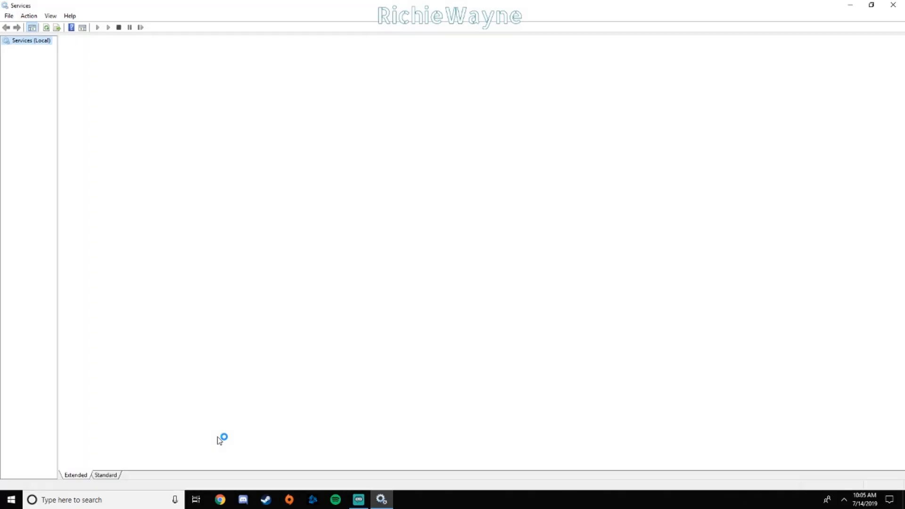
# Scroll to the NVIDIA entries and select the NVIDIA Telemetry Container service.
pyautogui.click(30, 40)
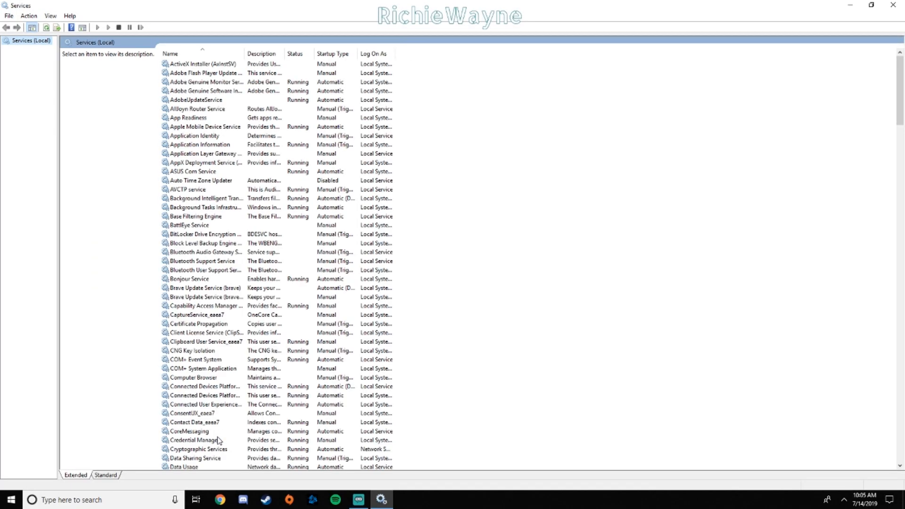
pyautogui.scroll(-3)
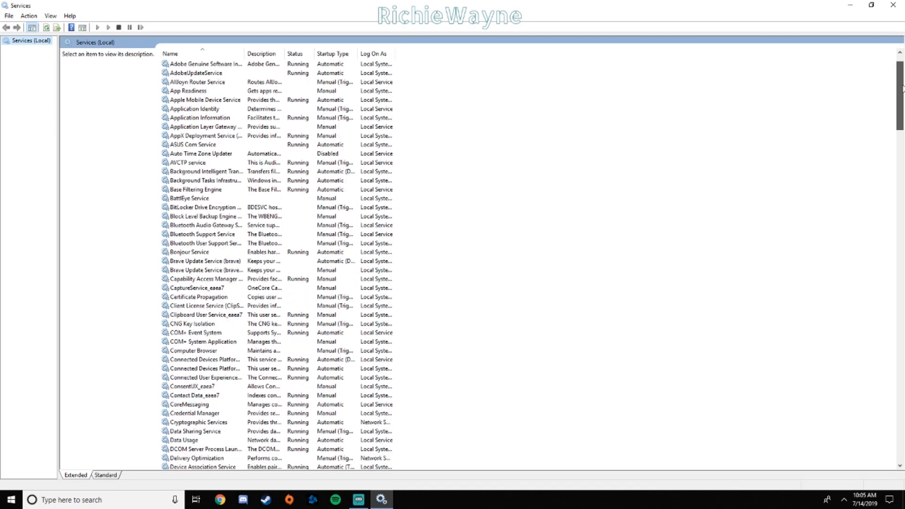
pyautogui.scroll(-3)
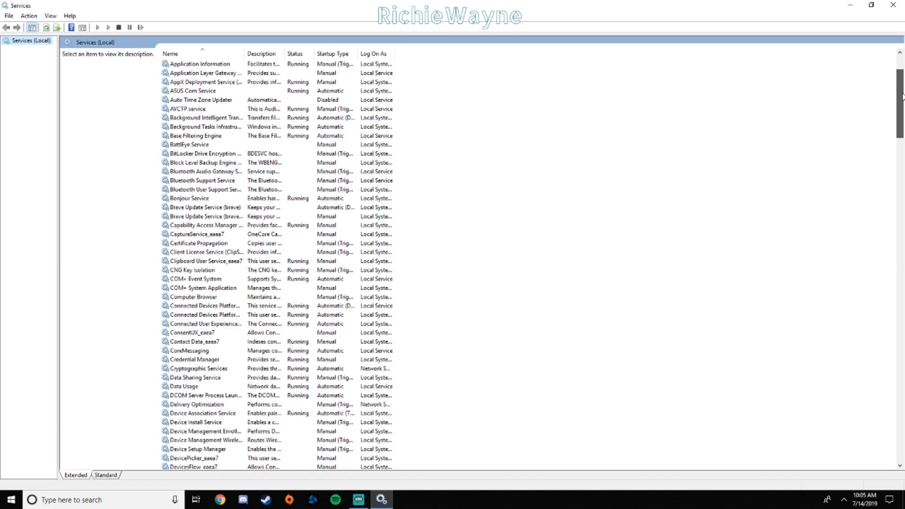
pyautogui.scroll(-3)
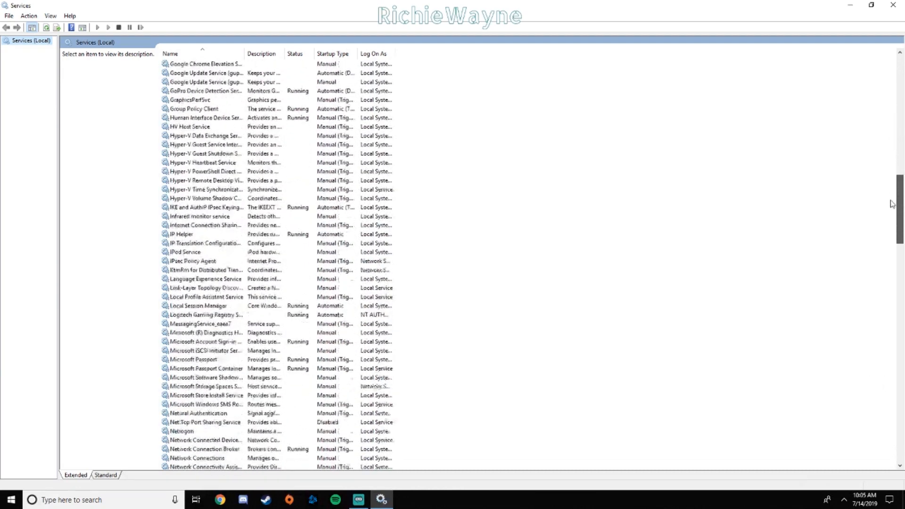
pyautogui.scroll(-3)
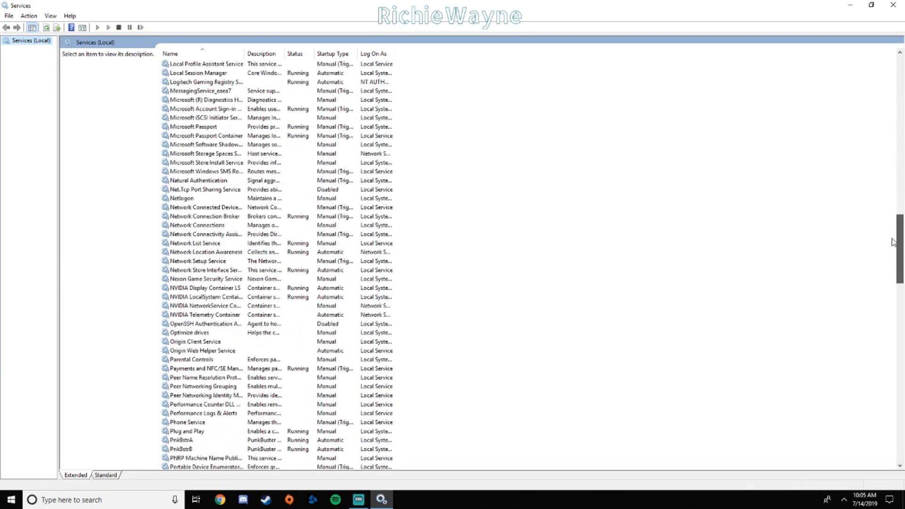
pyautogui.scroll(-3)
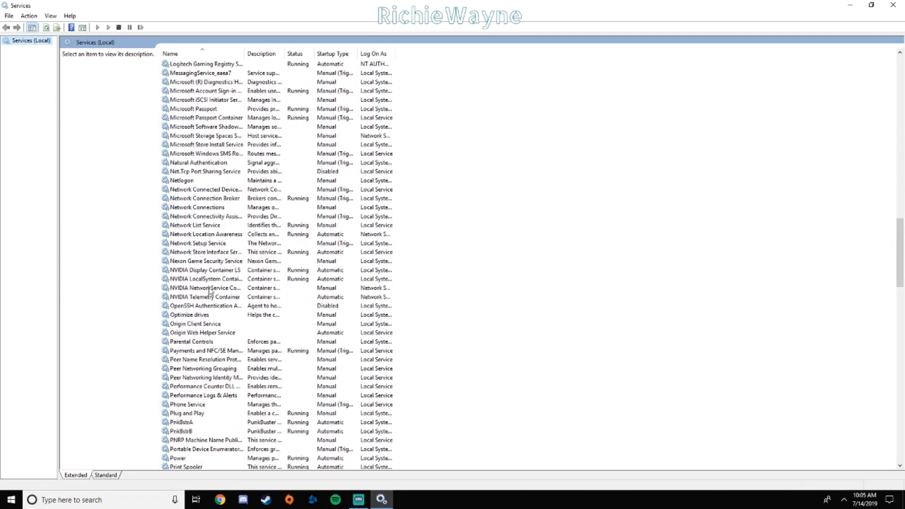
pyautogui.click(205, 297)
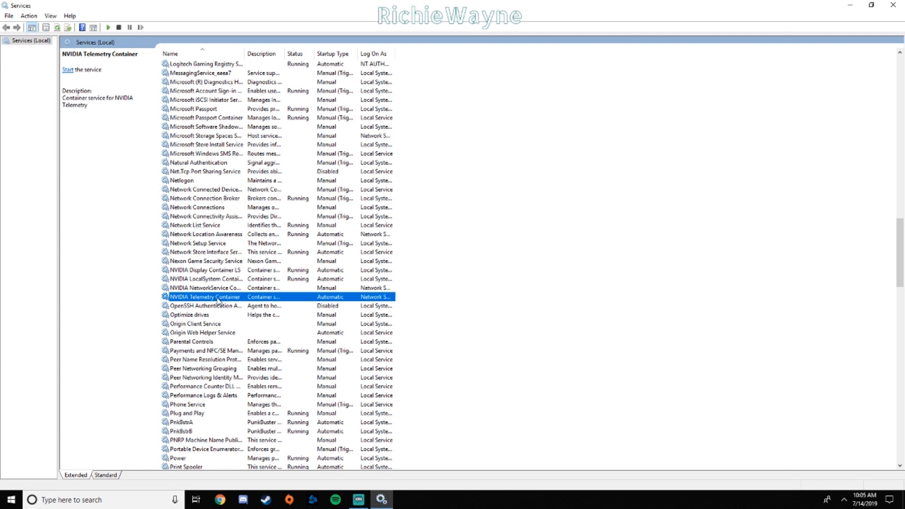
# In Telemetry Container properties, set Log On to Local System account with desktop interaction allowed and confirm.
pyautogui.rightClick(216, 297)
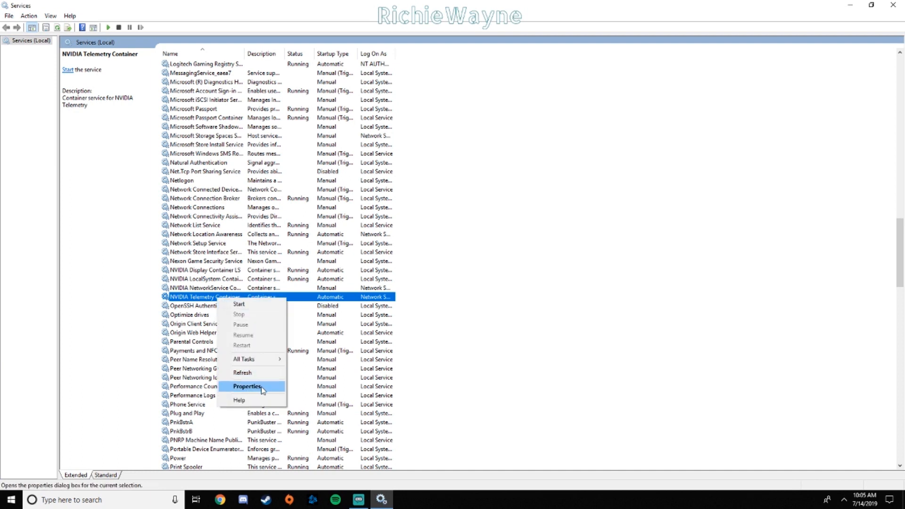
pyautogui.click(247, 387)
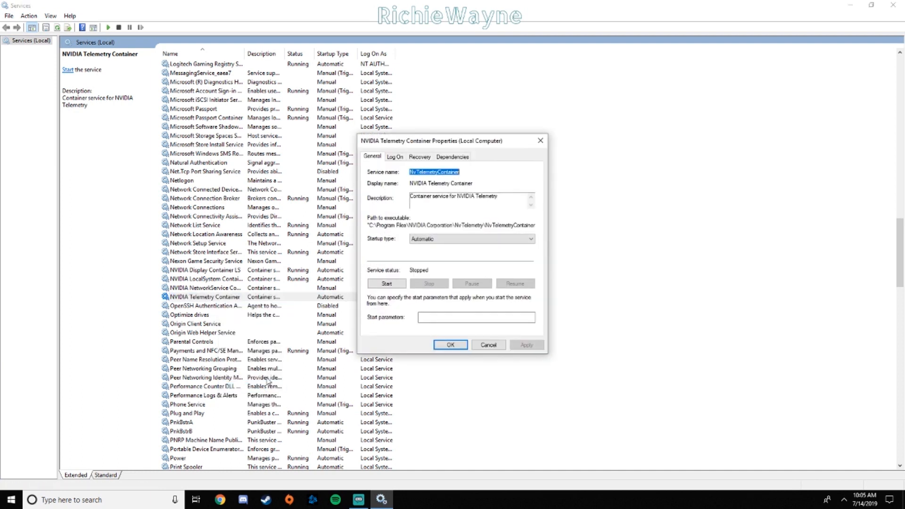
pyautogui.click(395, 157)
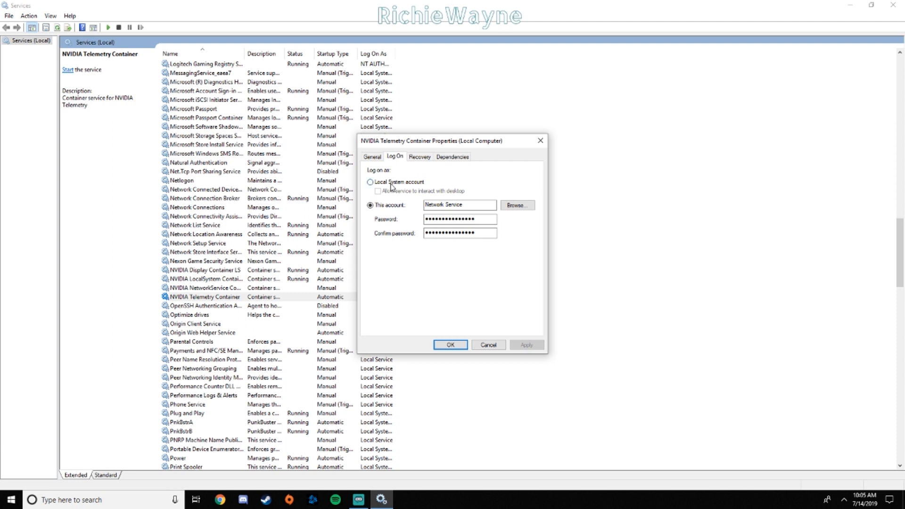
pyautogui.click(370, 182)
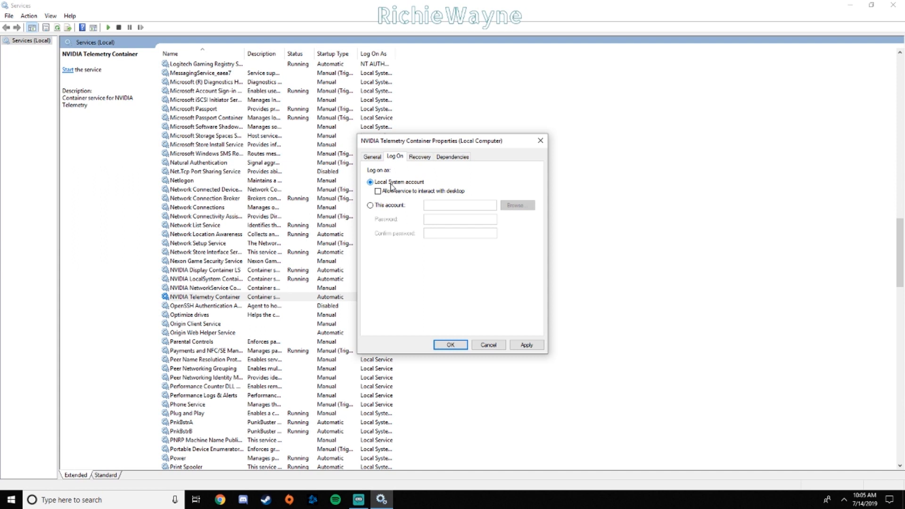
pyautogui.moveTo(392, 189)
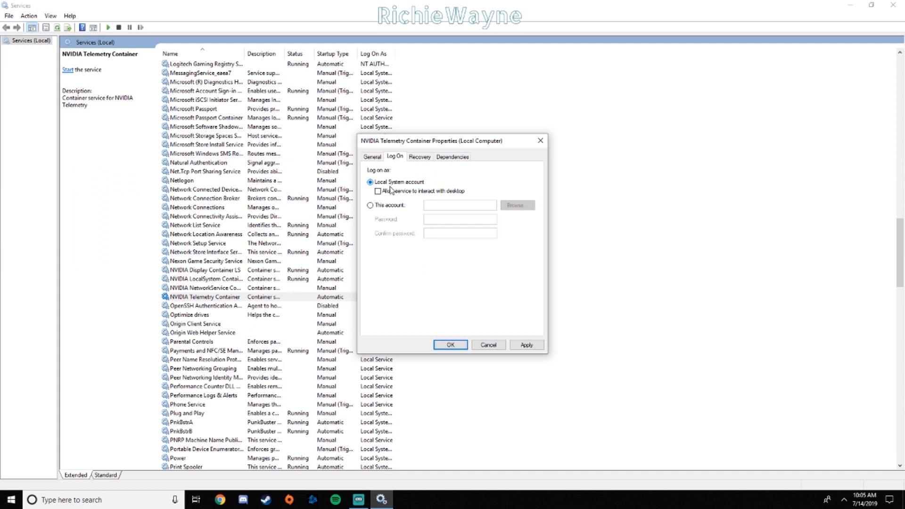
pyautogui.click(378, 192)
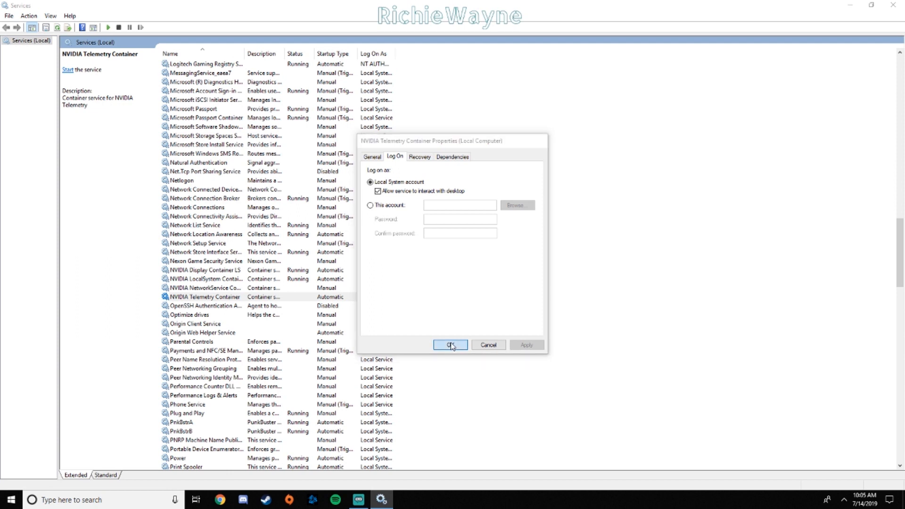
pyautogui.click(451, 345)
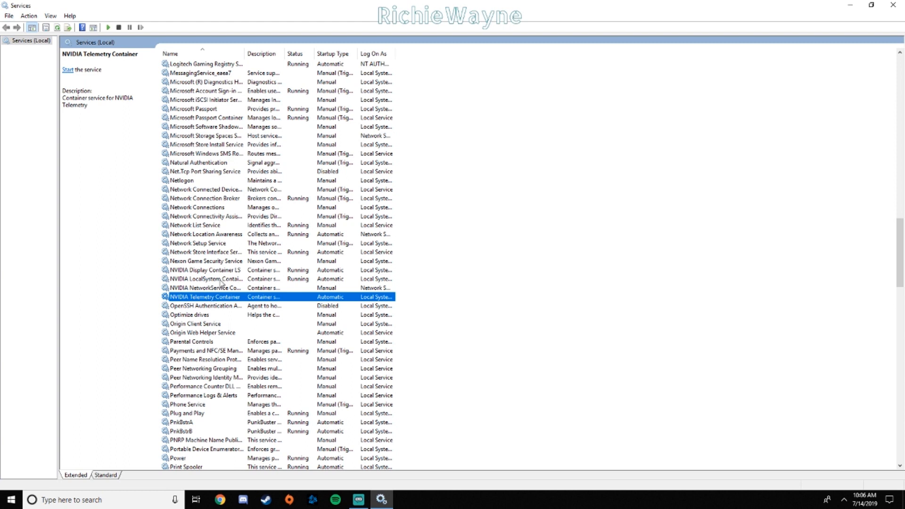
# Restart NVIDIA Display Container LS from its context menu so it runs again.
pyautogui.rightClick(205, 269)
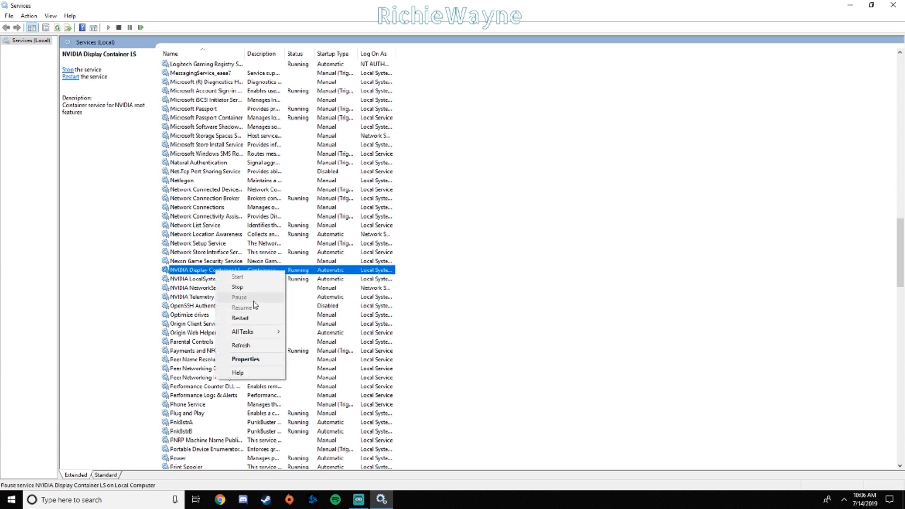
pyautogui.moveTo(269, 359)
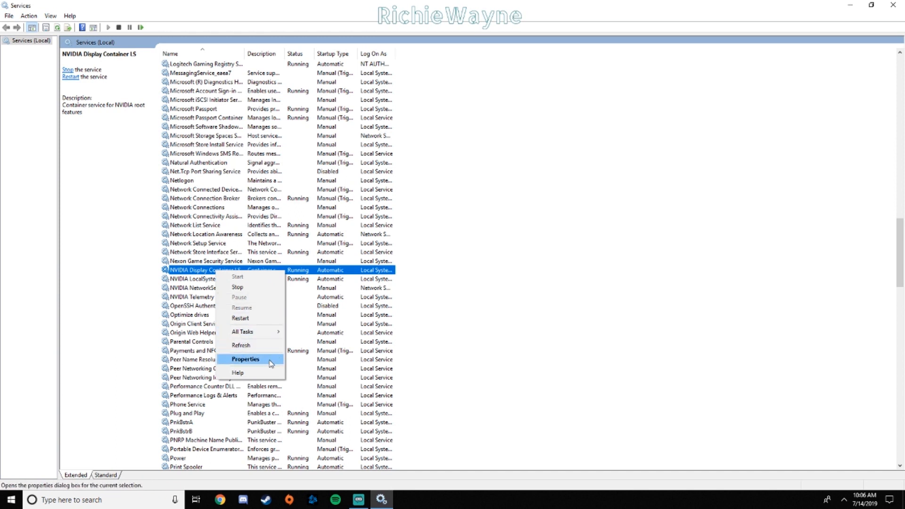
pyautogui.click(238, 287)
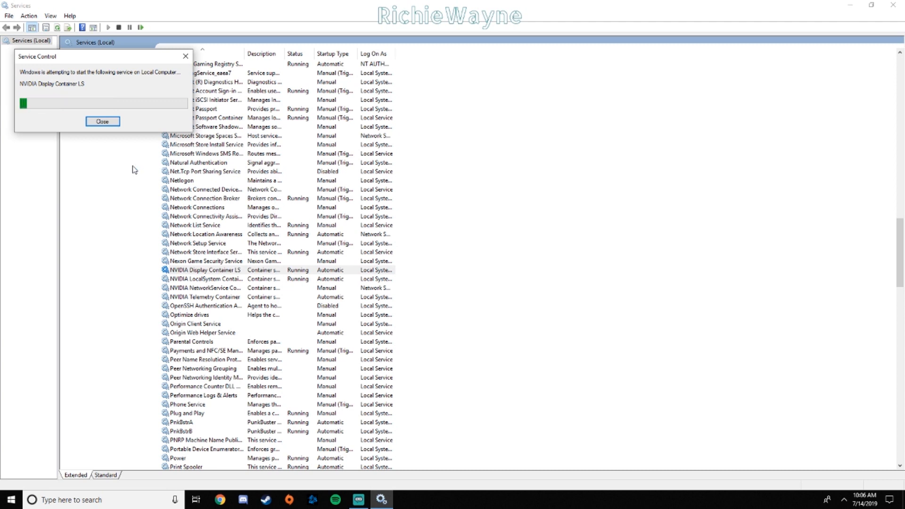
pyautogui.click(101, 122)
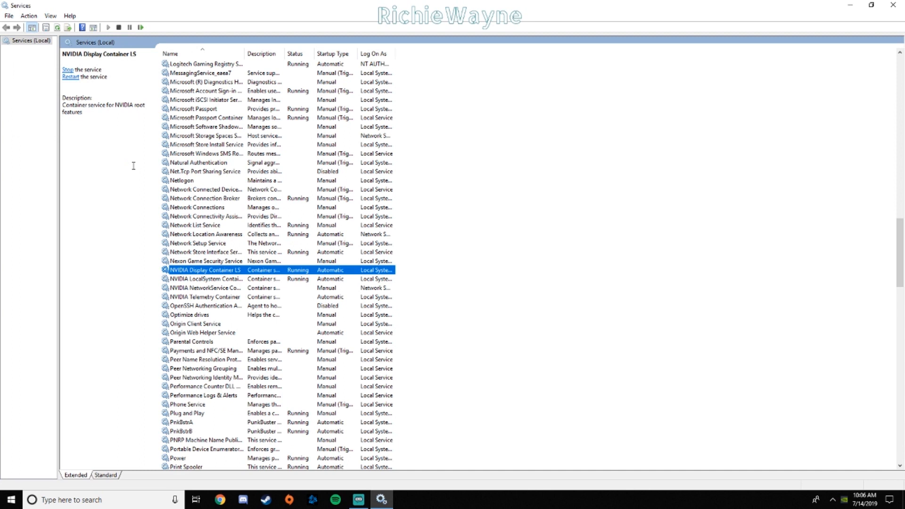
pyautogui.moveTo(138, 181)
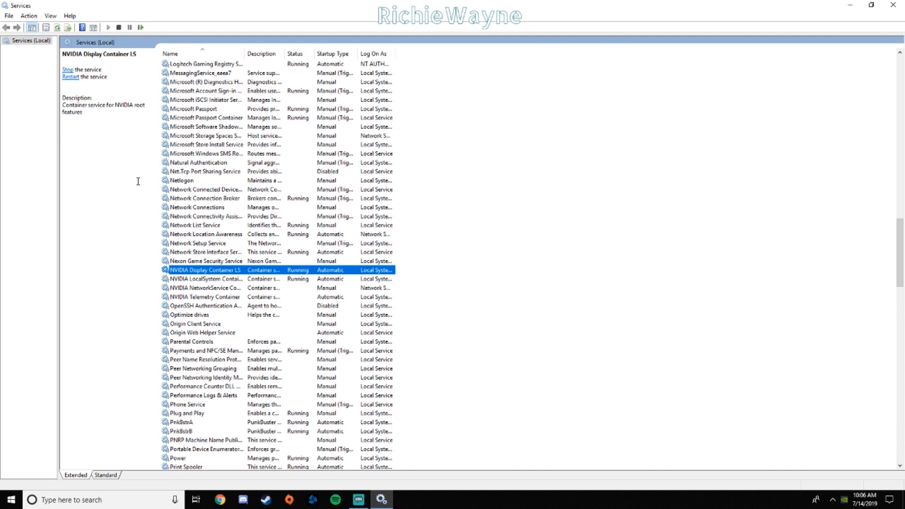
# Restart the NVIDIA LocalSystem Container service from its context menu.
pyautogui.rightClick(202, 279)
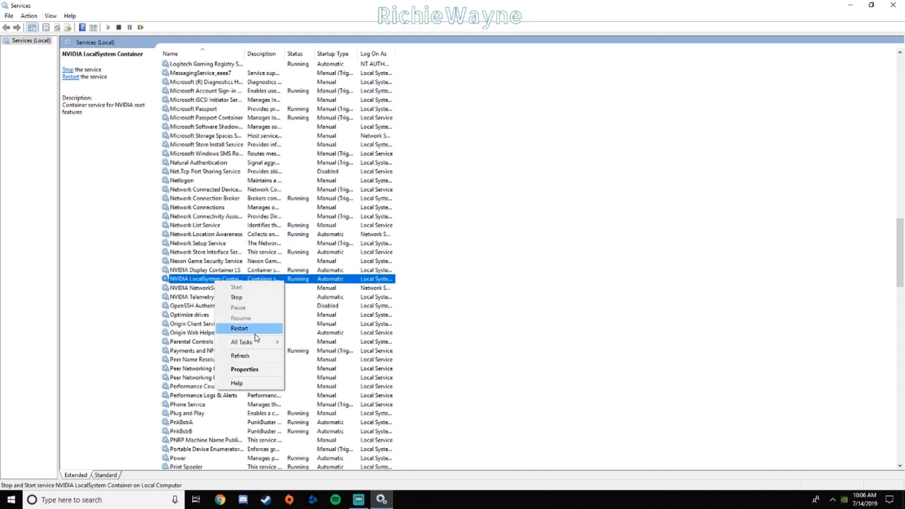
pyautogui.click(238, 328)
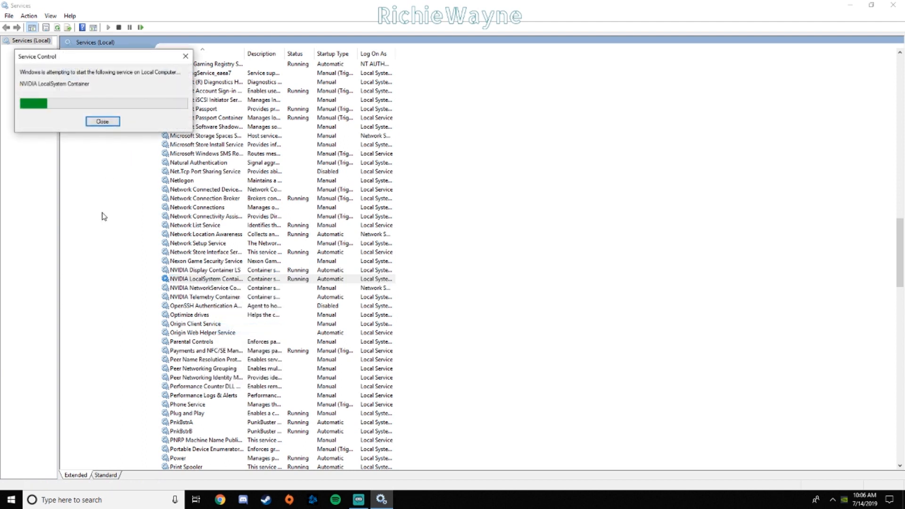
pyautogui.click(102, 122)
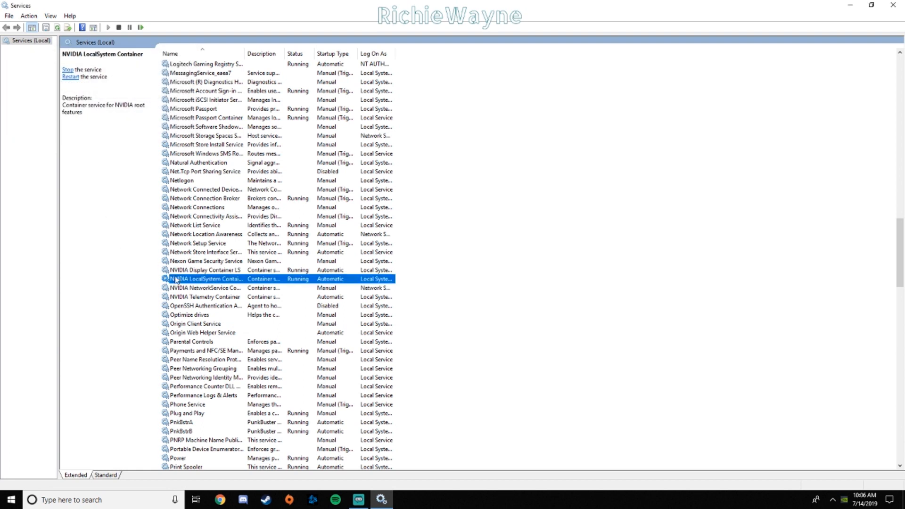
# Start the NVIDIA NetworkService Container service and reopen GeForce Experience.
pyautogui.rightClick(205, 288)
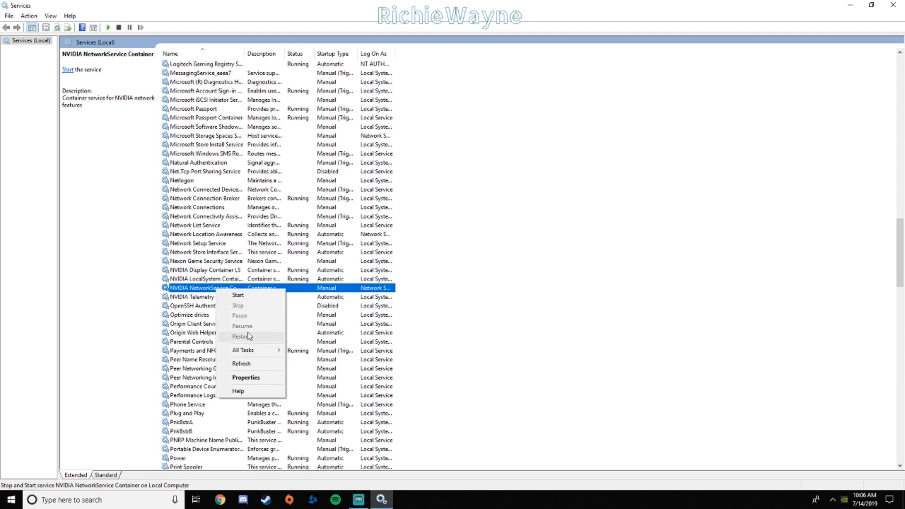
pyautogui.click(238, 296)
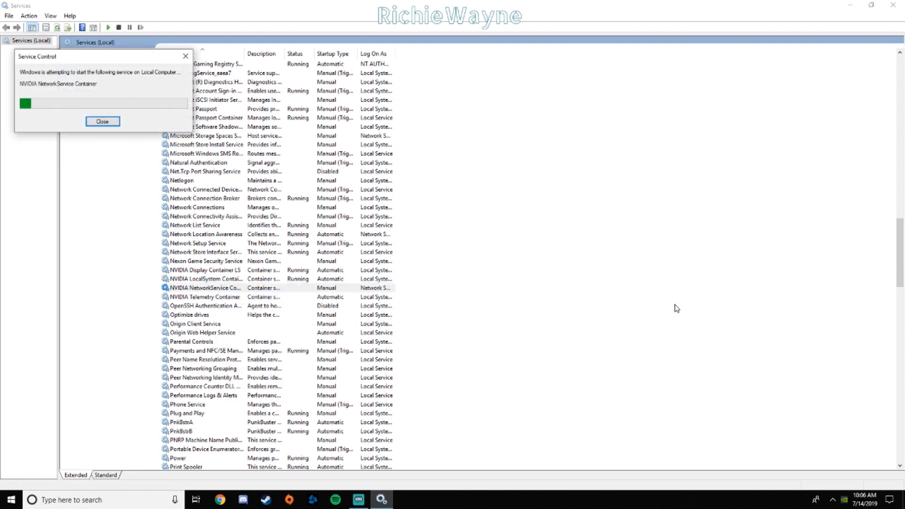
pyautogui.click(101, 122)
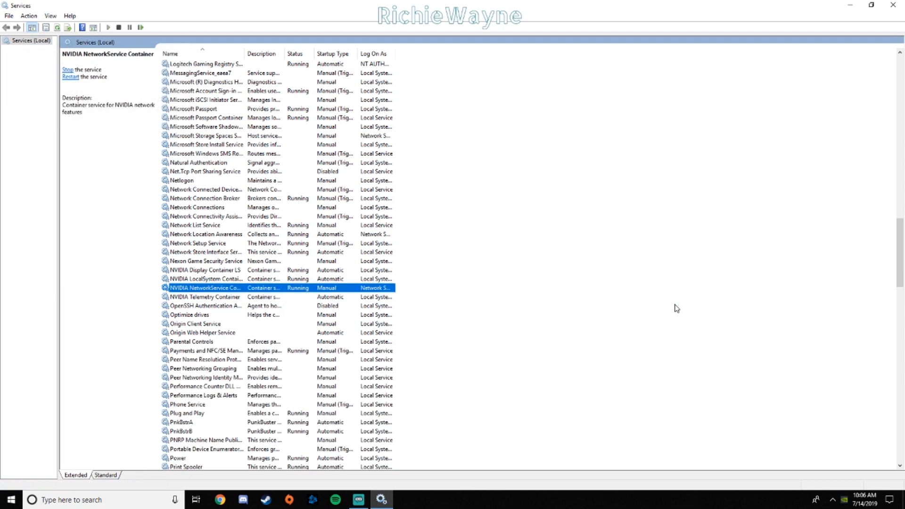
pyautogui.click(380, 500)
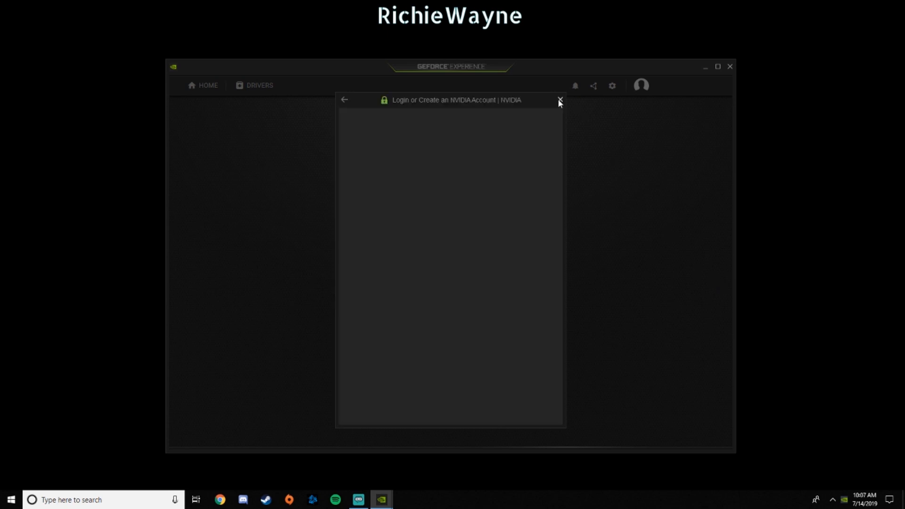
# Close the 'Login or Create an NVIDIA Account' popup, leaving the welcome screen.
pyautogui.click(559, 101)
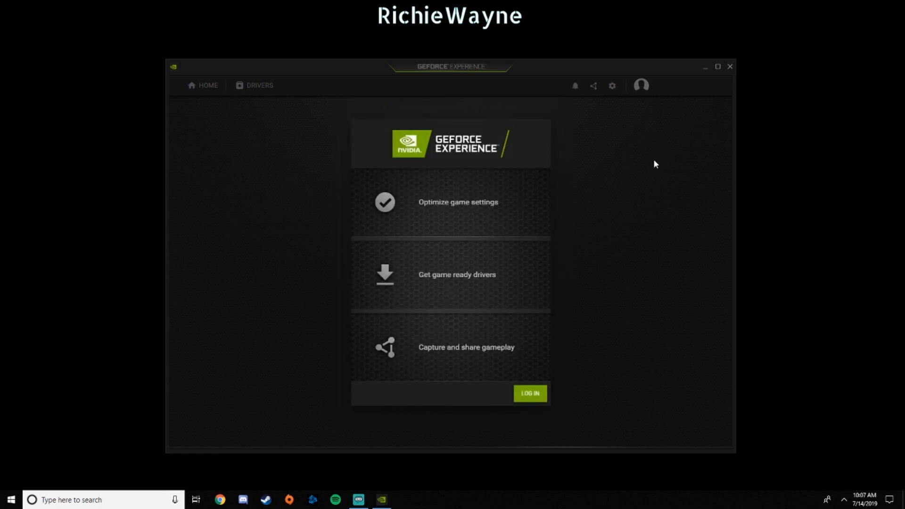
pyautogui.moveTo(645, 162)
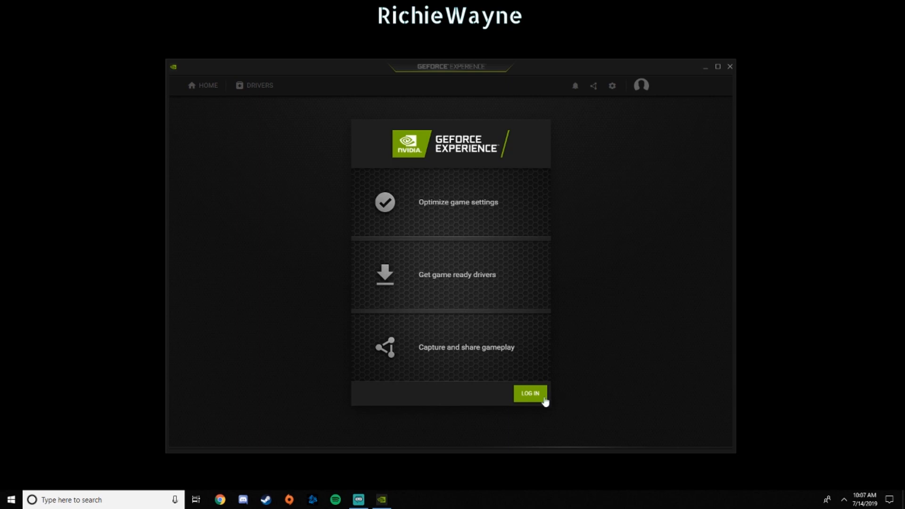
pyautogui.moveTo(630, 324)
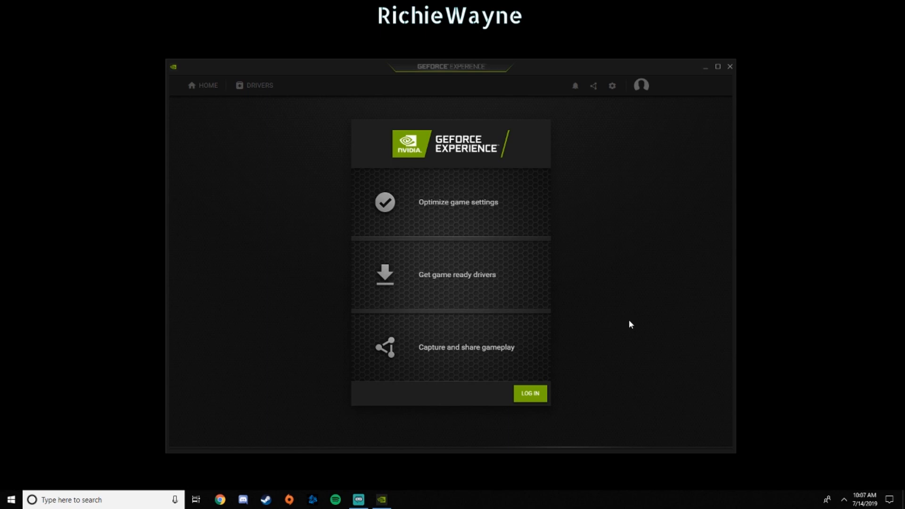
pyautogui.moveTo(630, 322)
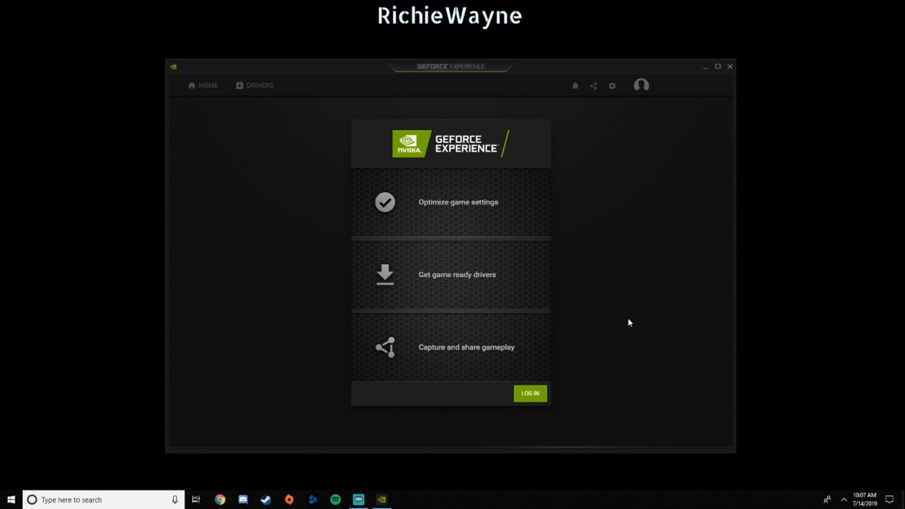